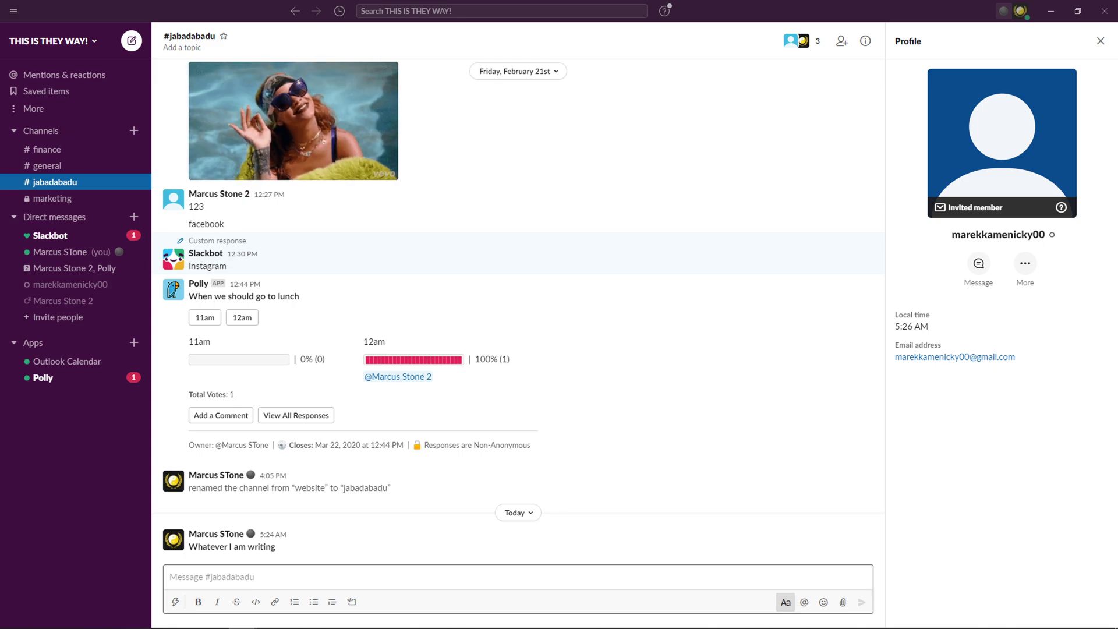
{"action": "mouse_move", "coordinate": [722, 384]}
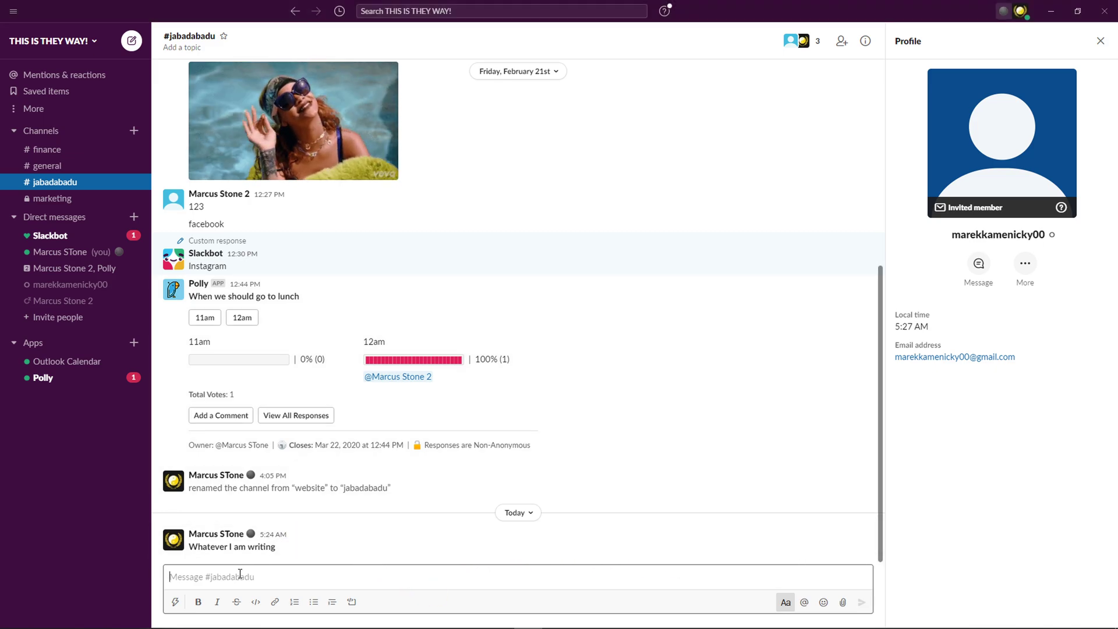
{"action": "mouse_move", "coordinate": [352, 618]}
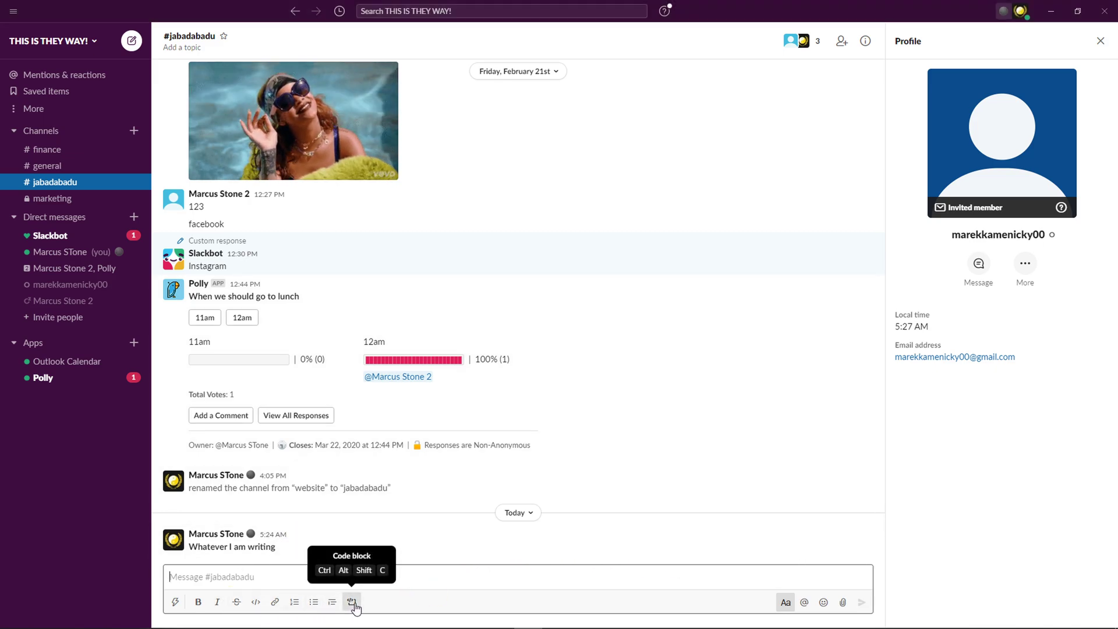
- Post a code block message reading 'html' in the #jabadabadu channel
{"action": "left_click", "coordinate": [350, 601]}
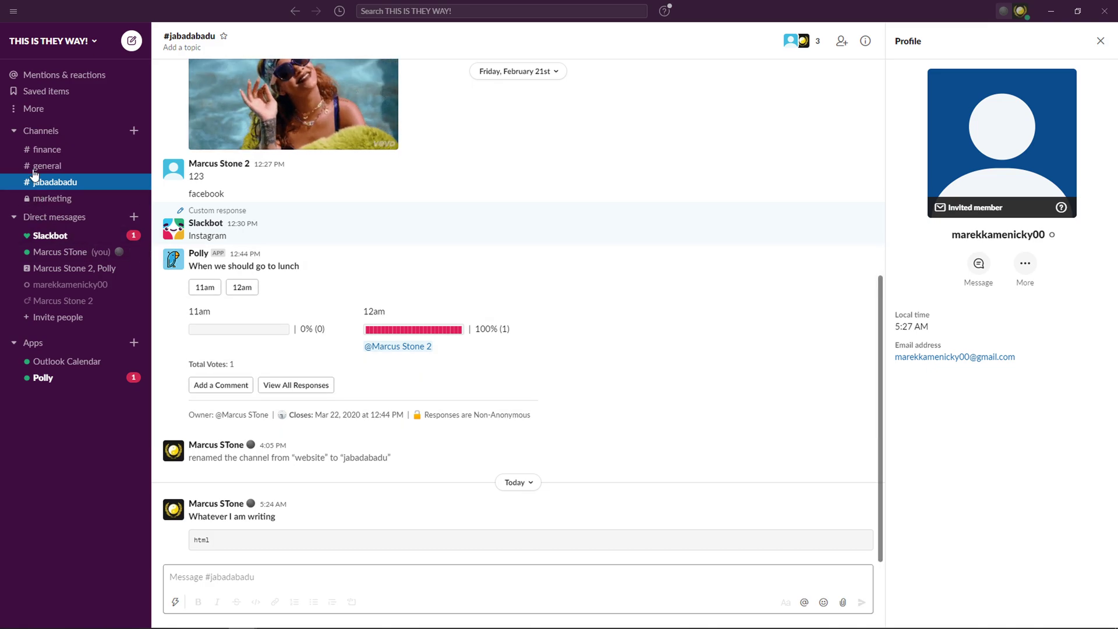
- Browse channels to list finance, general, jabadabadu and marketing
{"action": "left_click", "coordinate": [133, 131]}
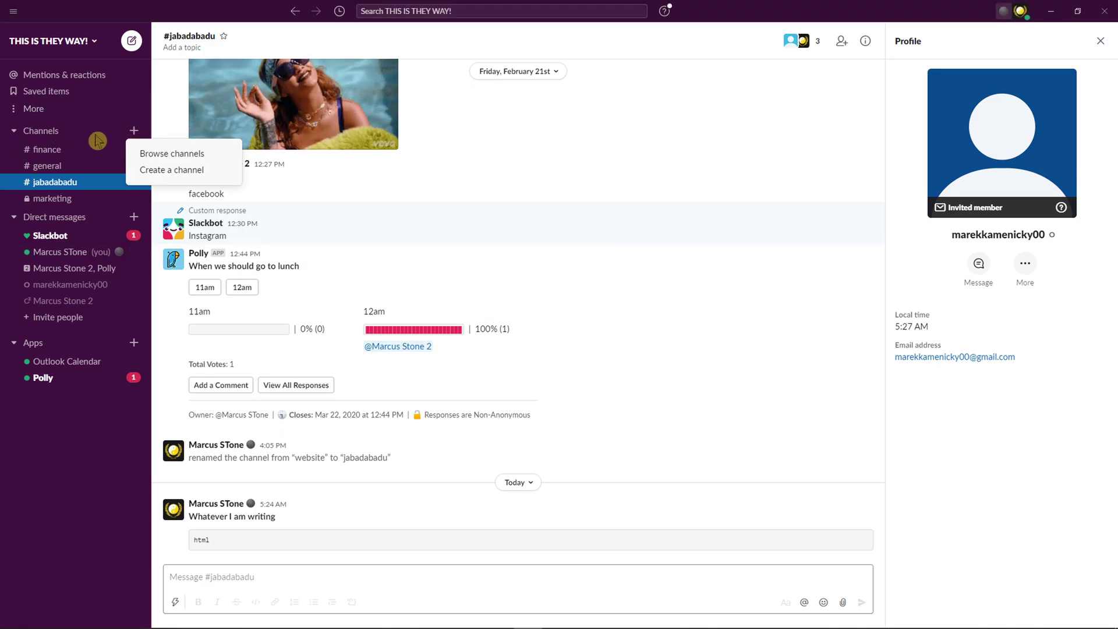
{"action": "left_click", "coordinate": [41, 130]}
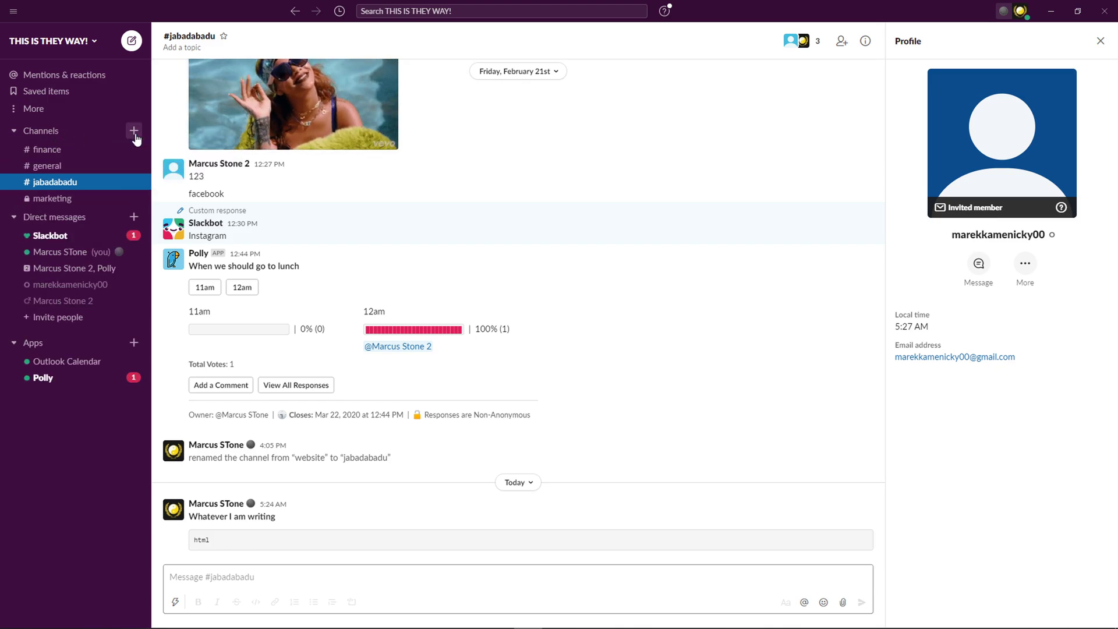
{"action": "left_click", "coordinate": [132, 131]}
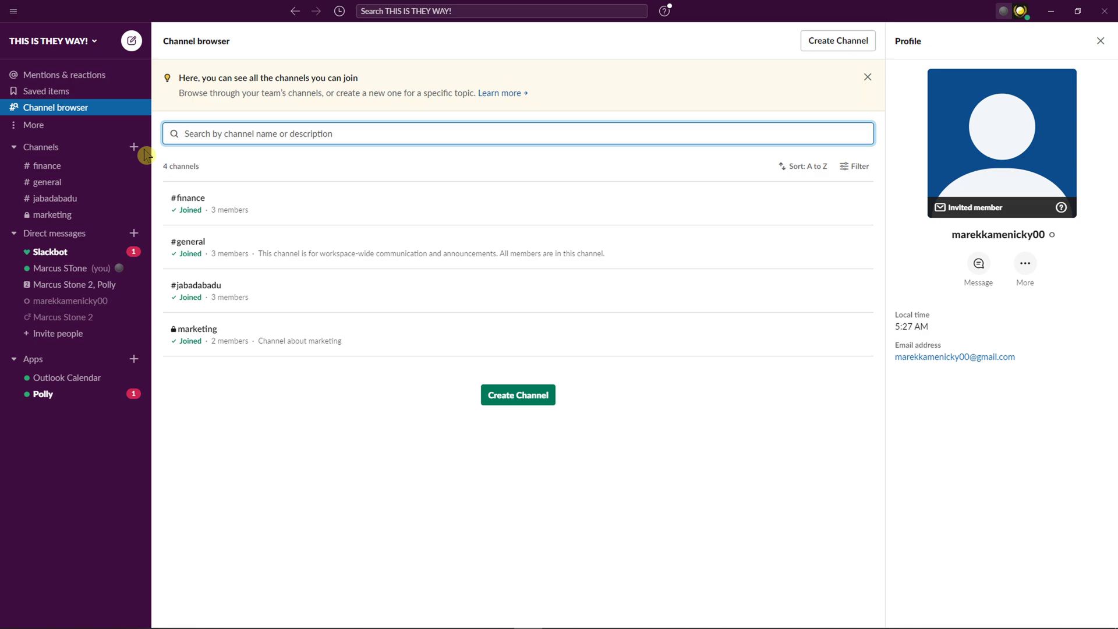
{"action": "mouse_move", "coordinate": [353, 452]}
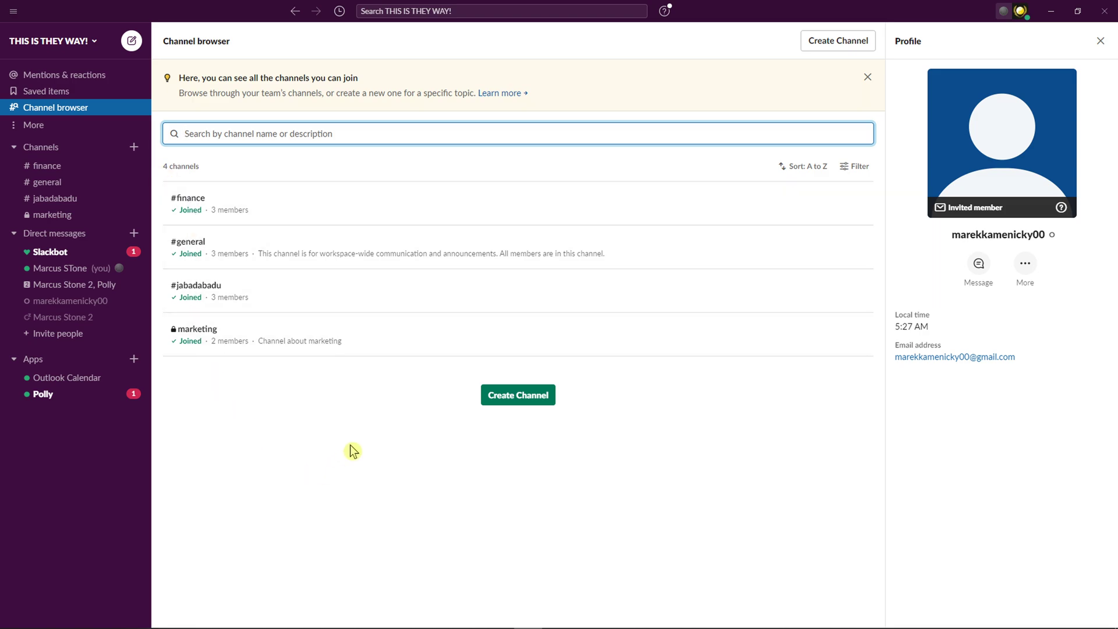